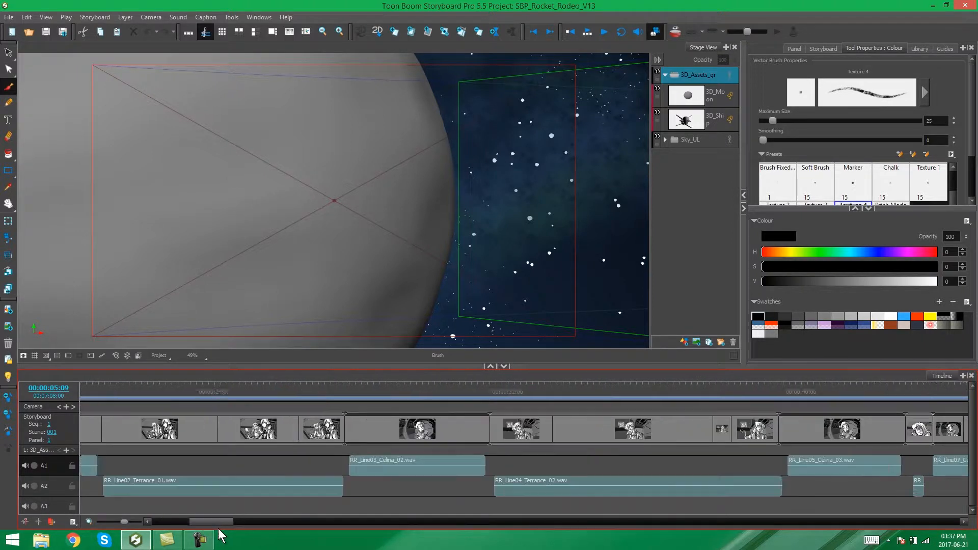
Scroll the timeline right to bring scene 002's hooded-girl panel into view.
scroll(right, 3)
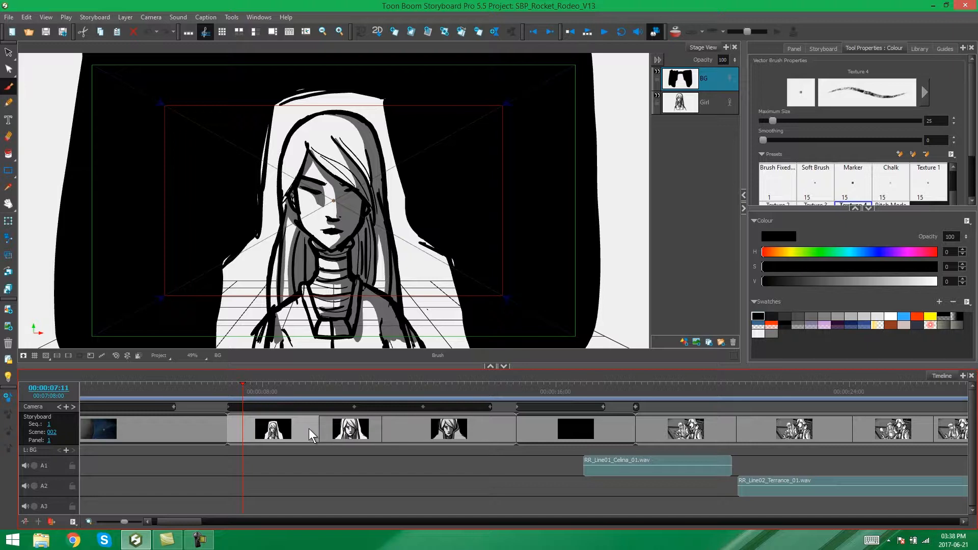
Bring up the colour options for the hooded girl's first panel.
right_click(311, 434)
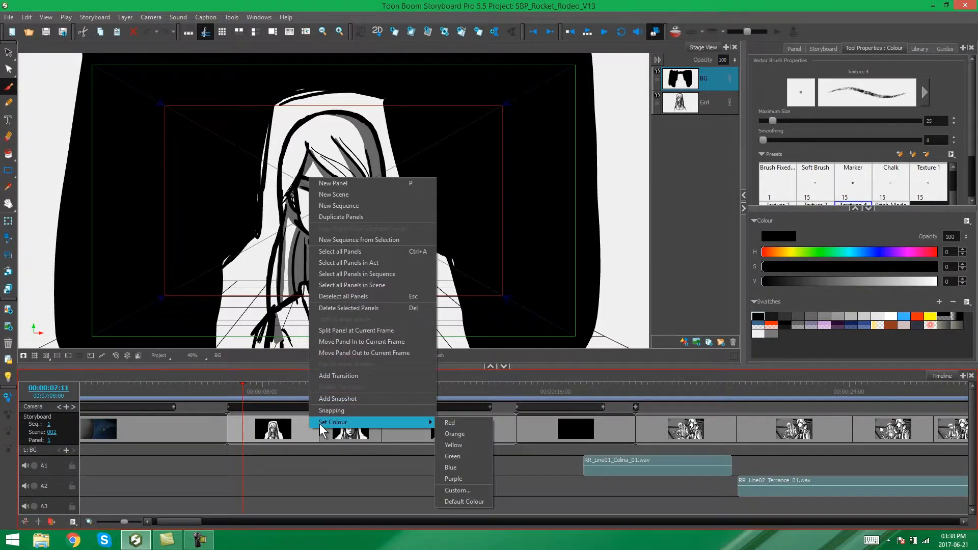
mouse_move(451, 425)
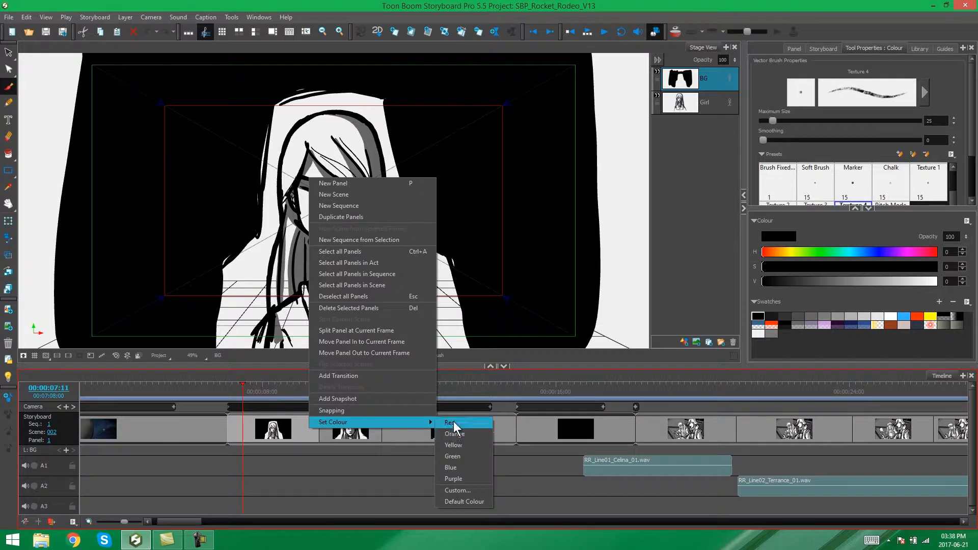
mouse_move(453, 468)
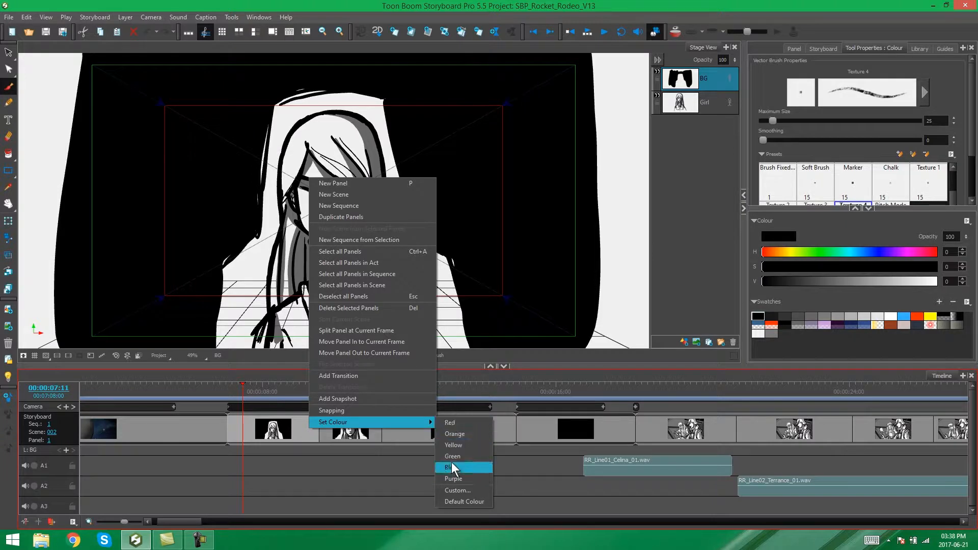
mouse_move(458, 491)
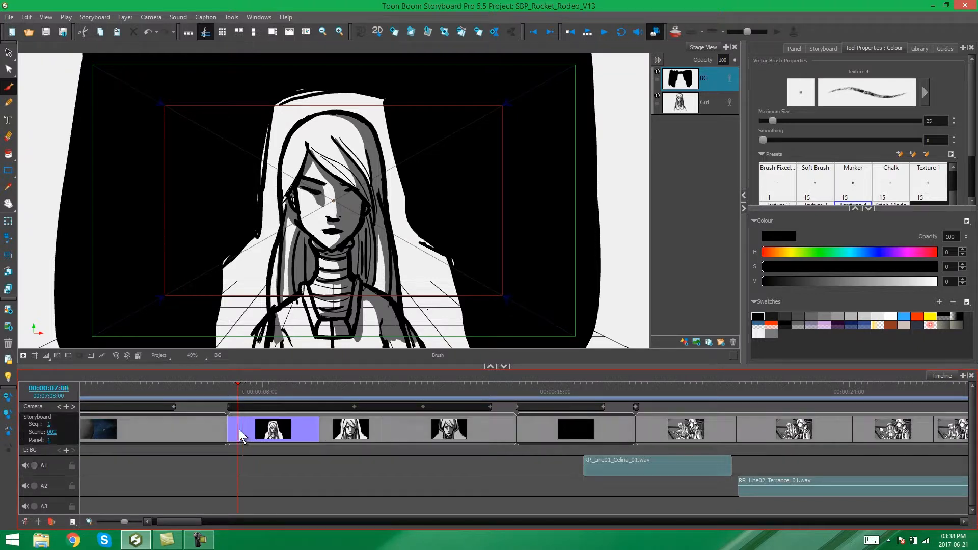
Apply the purple colour to the remaining hooded-girl panels.
click(491, 428)
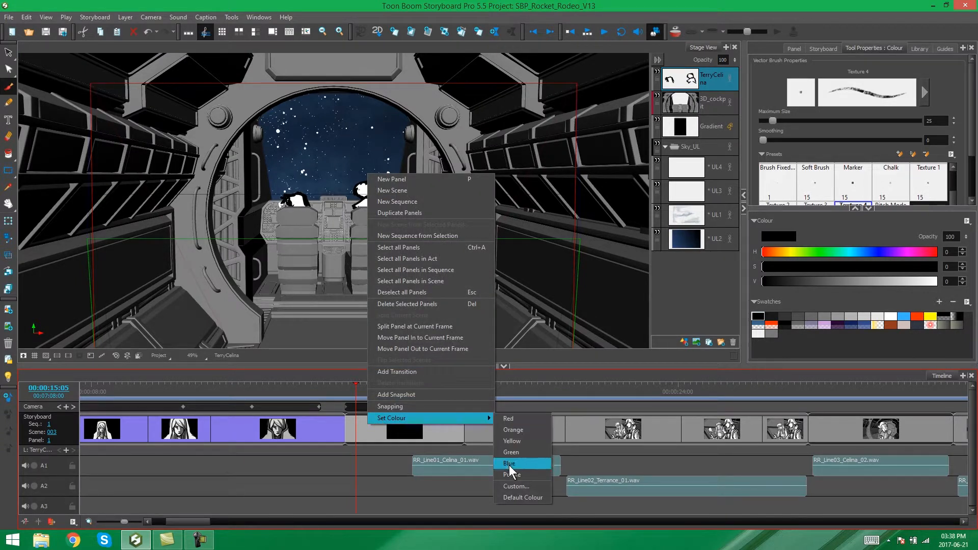
Give scene 003's cockpit panel a custom pink tint using the Multiwheel colour picker.
click(516, 486)
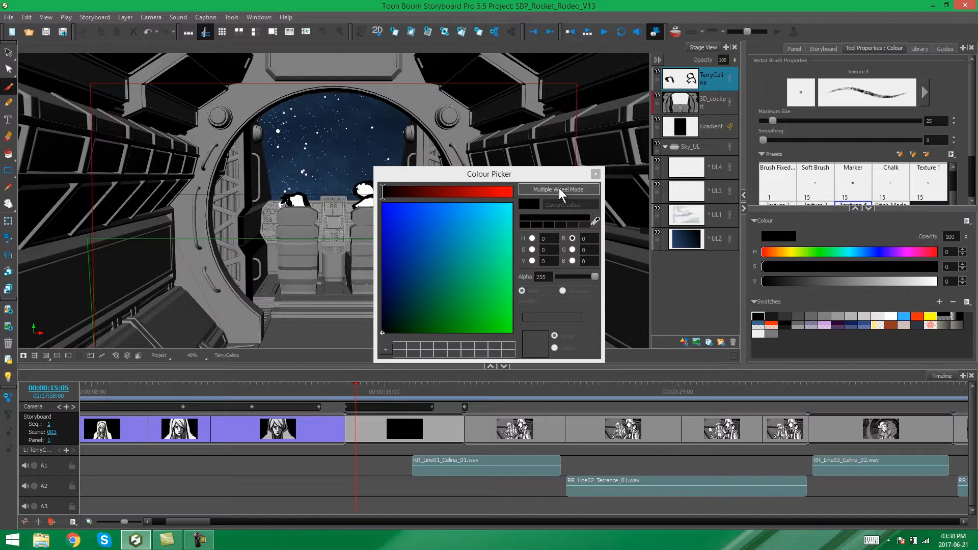
click(558, 189)
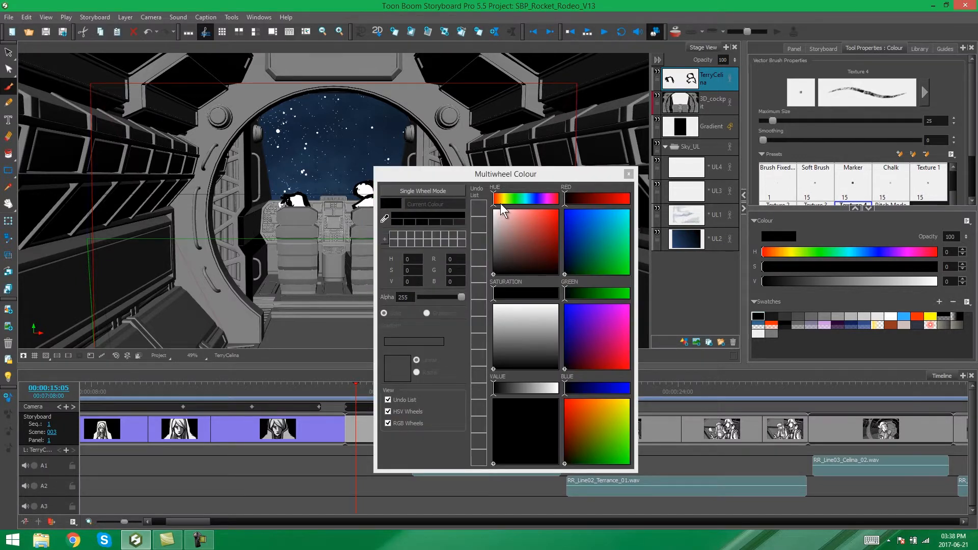
click(424, 190)
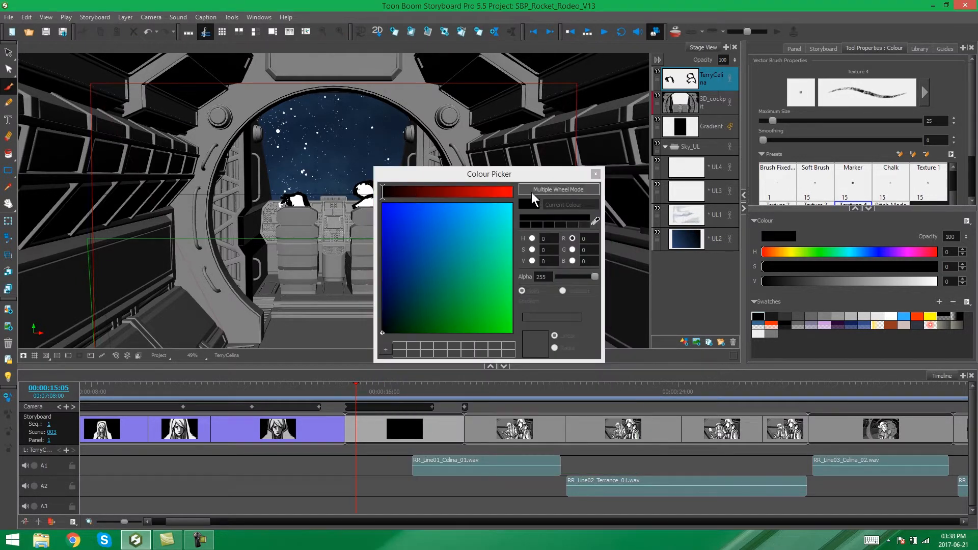
click(559, 189)
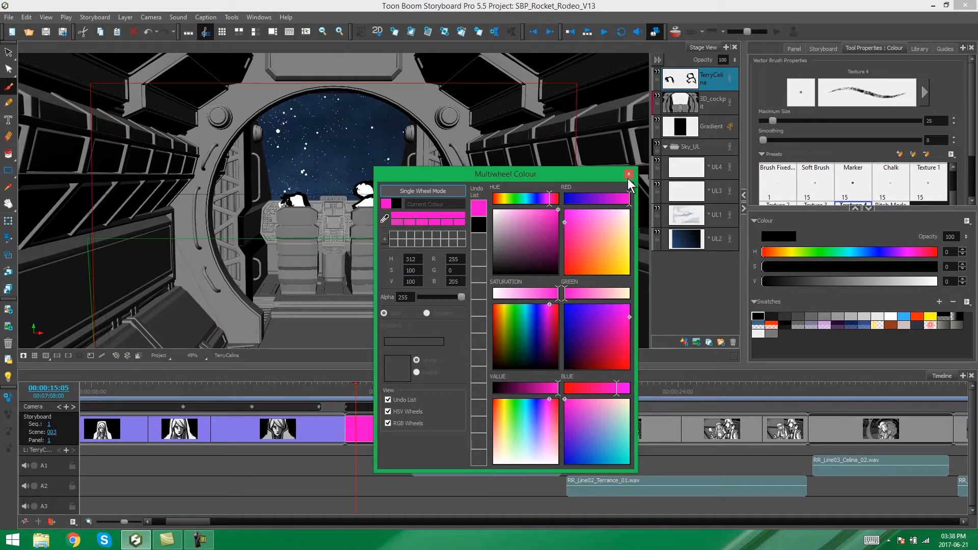
click(629, 174)
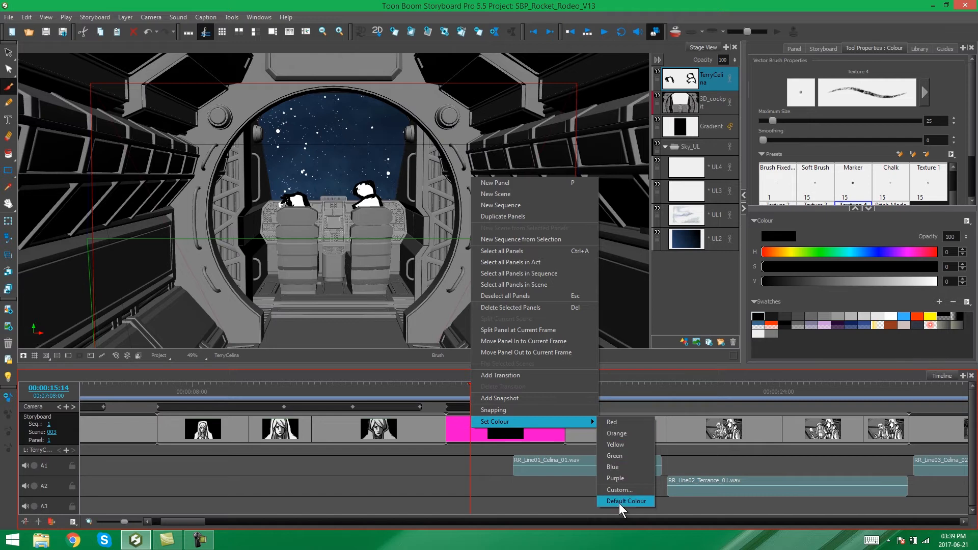
Reset scene 003's cockpit panel from pink to Default Colour.
click(626, 501)
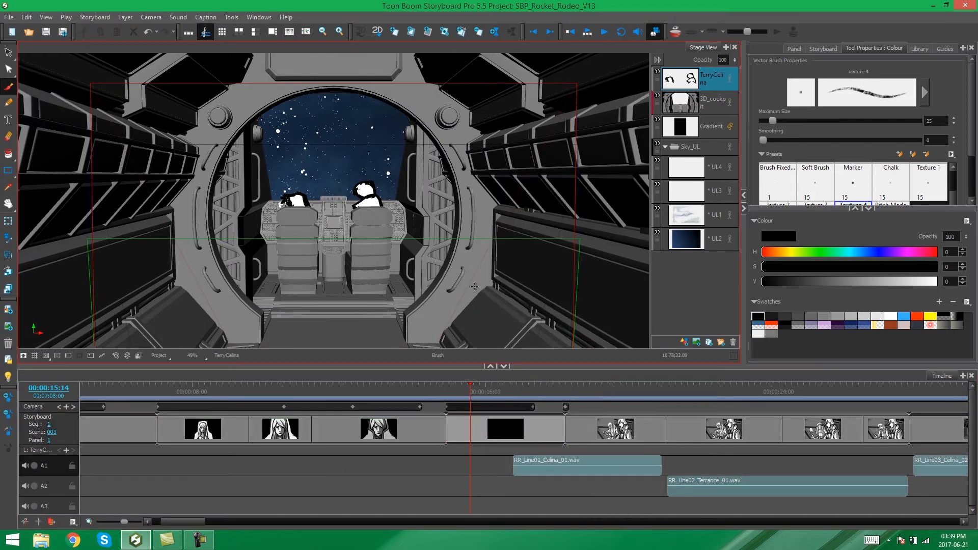
mouse_move(466, 306)
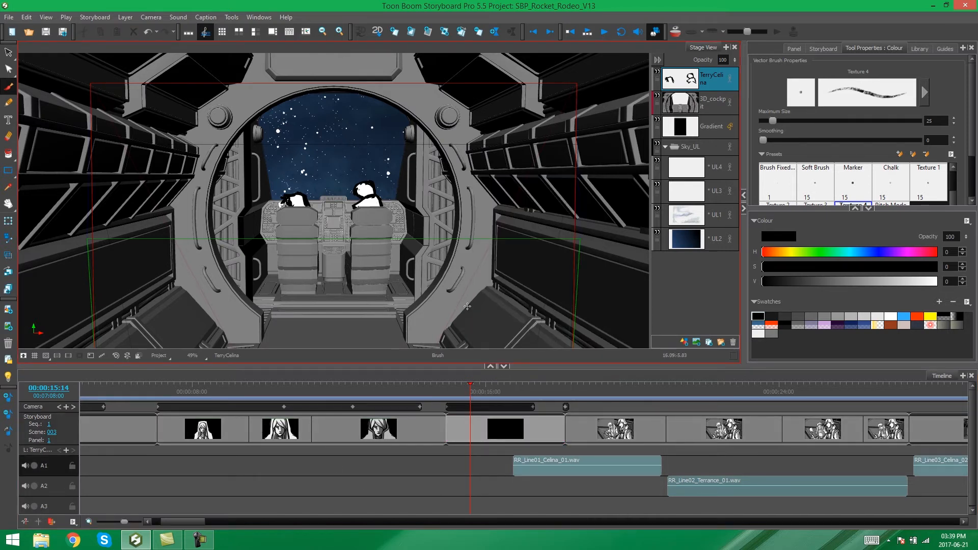